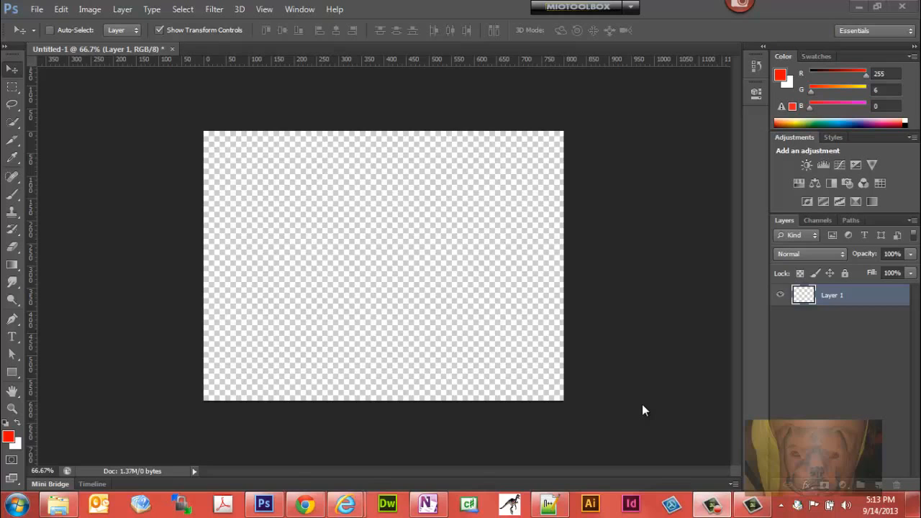
pyautogui.moveTo(8, 439)
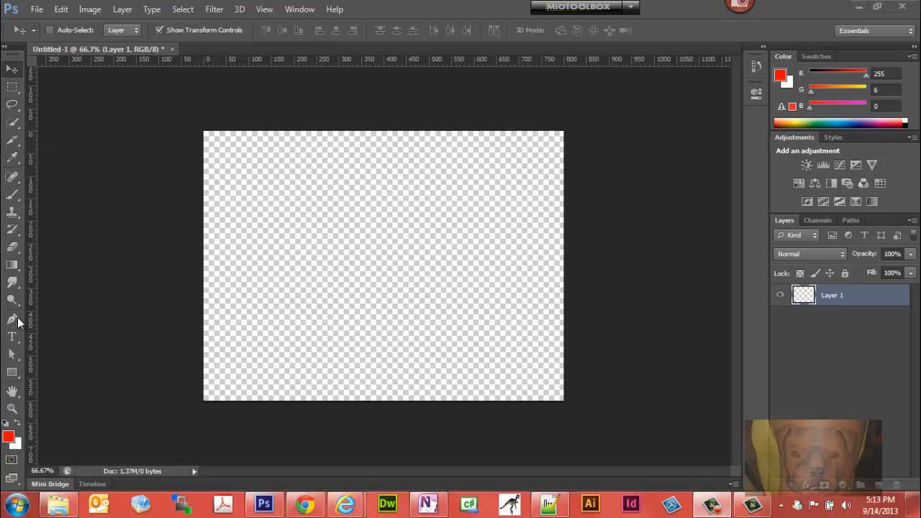
pyautogui.moveTo(16, 267)
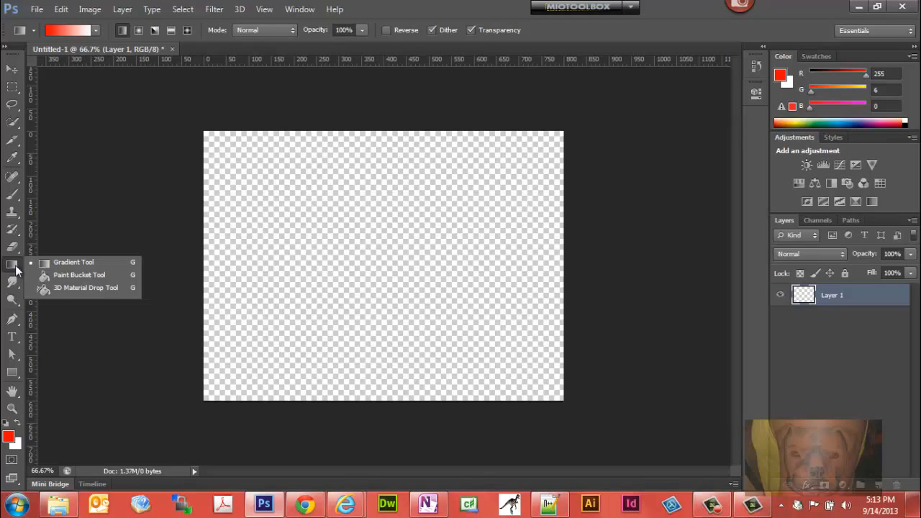
pyautogui.moveTo(10, 389)
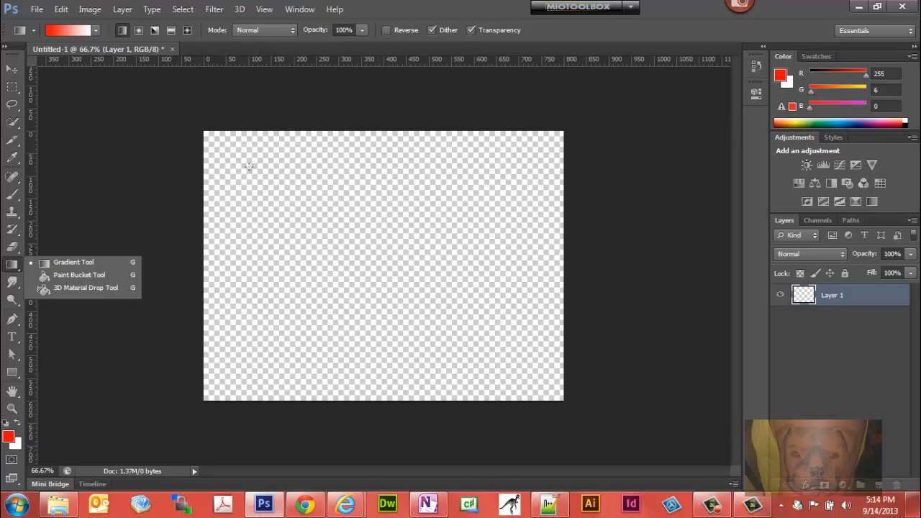
pyautogui.moveTo(244, 166); pyautogui.dragTo(309, 241)
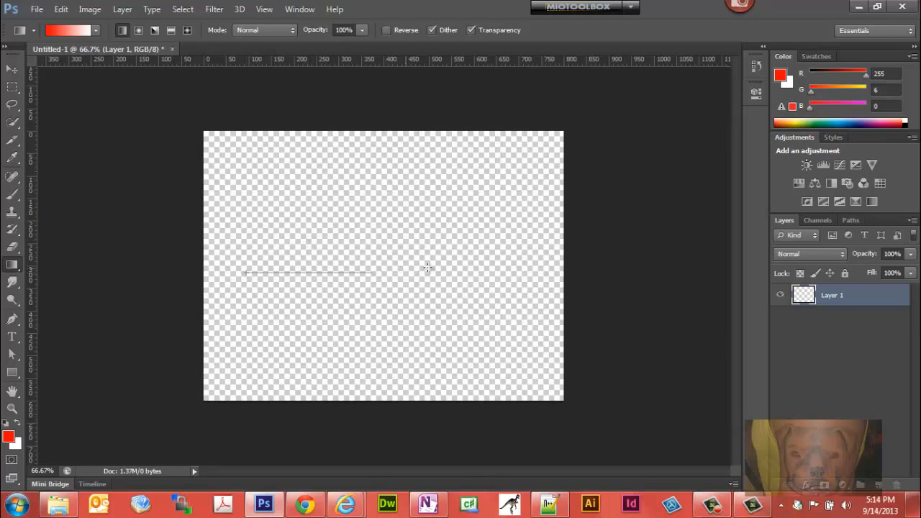
pyautogui.moveTo(246, 273); pyautogui.dragTo(514, 273)
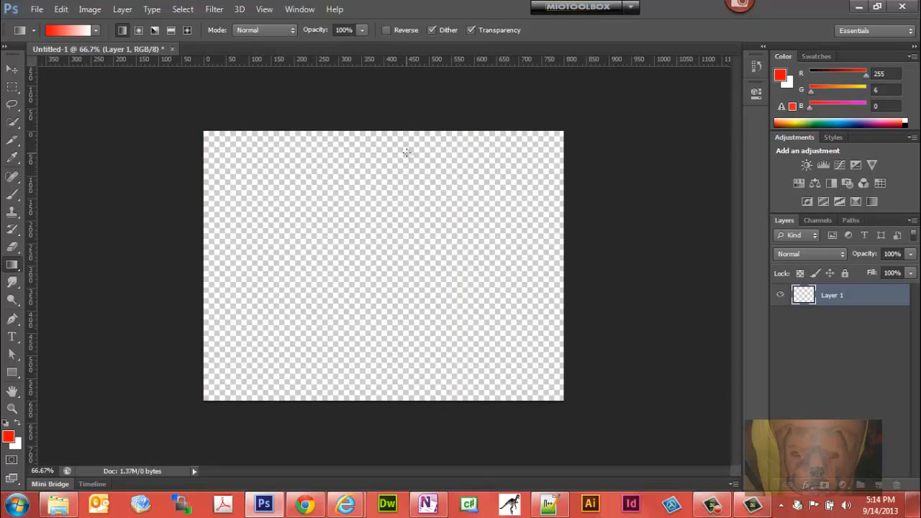
pyautogui.moveTo(366, 144); pyautogui.dragTo(365, 339)
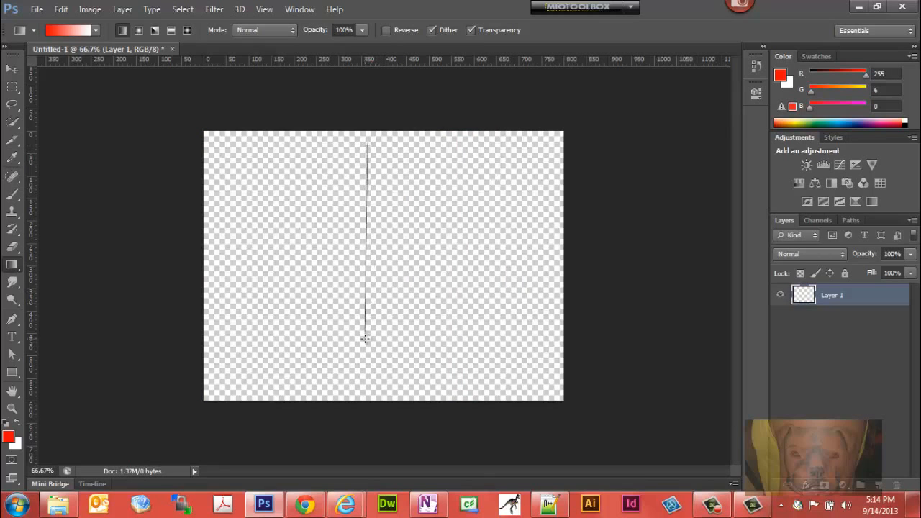
pyautogui.moveTo(367, 147); pyautogui.dragTo(367, 338)
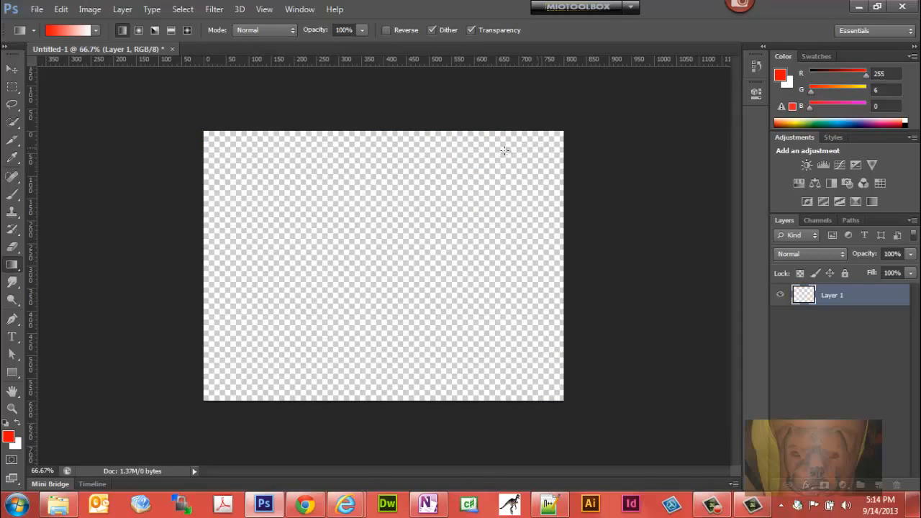
pyautogui.click(94, 30)
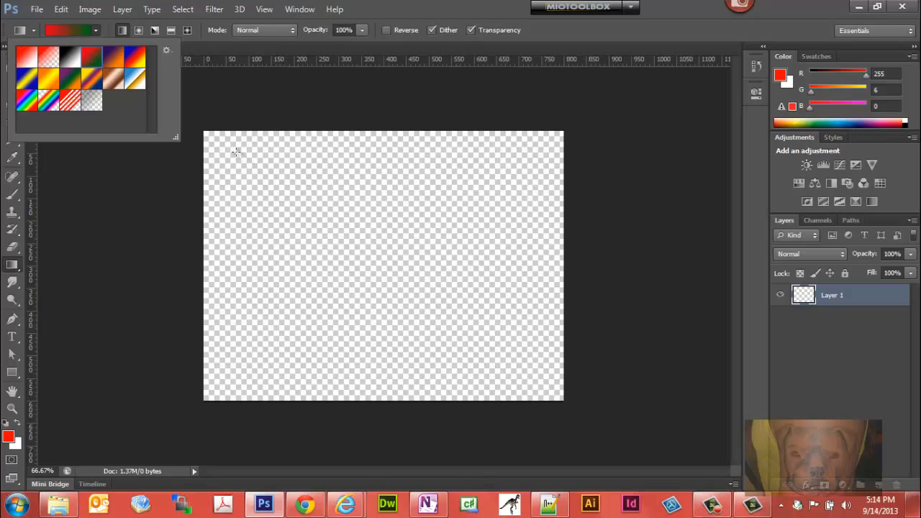
# Select the blue-red-yellow preset from the gradient picker in the options bar
pyautogui.moveTo(234, 149); pyautogui.dragTo(463, 320)
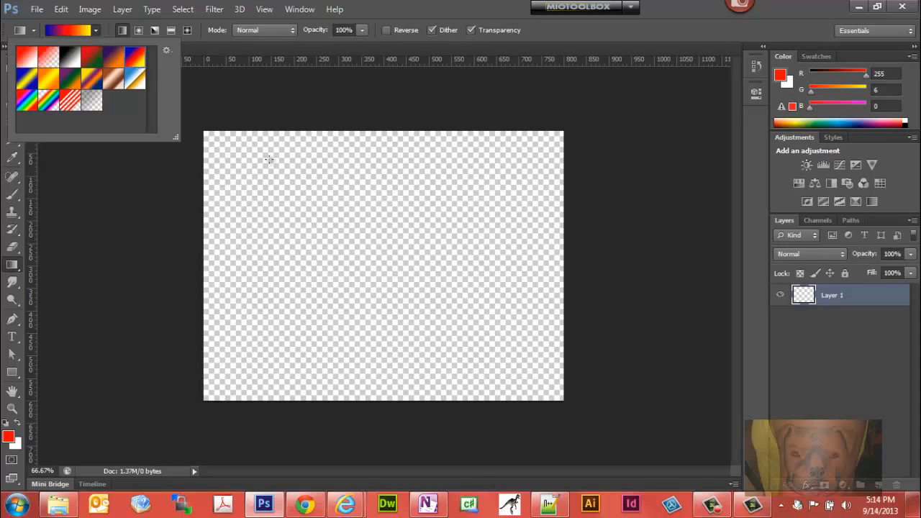
# Drag the Gradient Tool from upper left to lower right, filling Layer 1 diagonally
pyautogui.moveTo(276, 178); pyautogui.dragTo(516, 307)
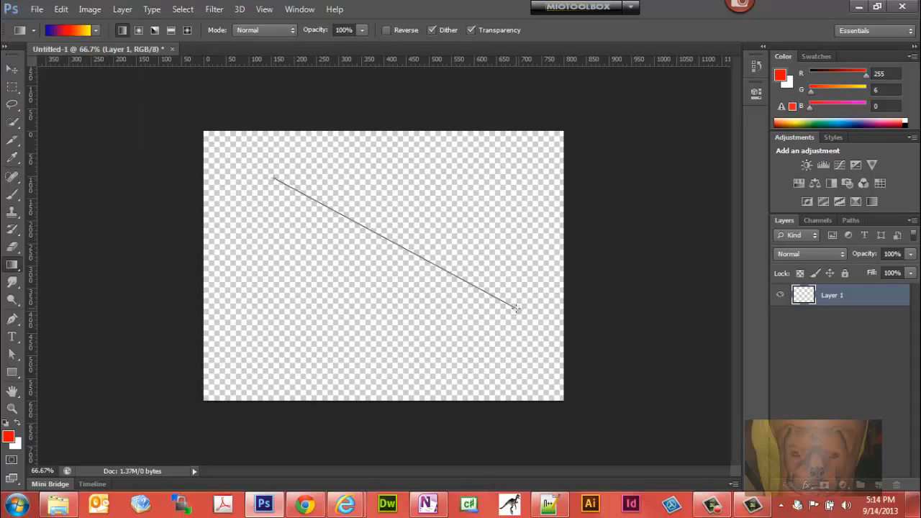
pyautogui.moveTo(276, 179); pyautogui.dragTo(514, 309)
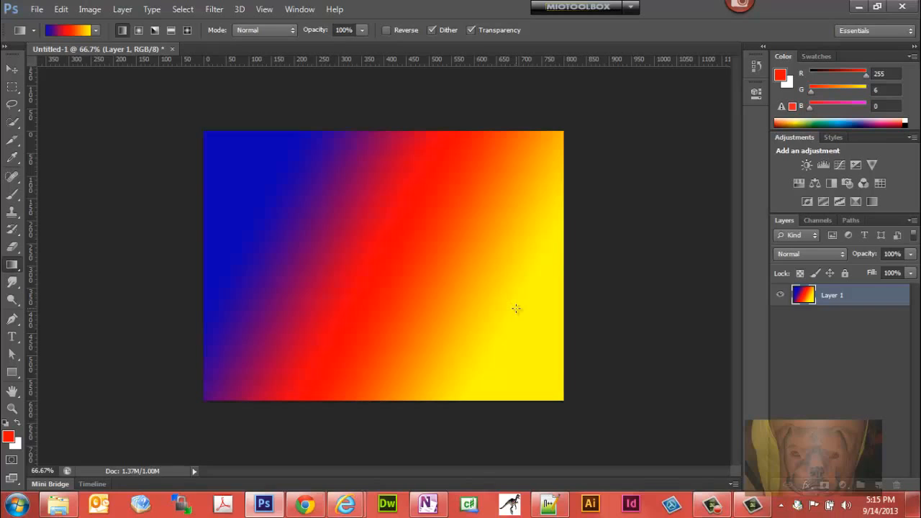
pyautogui.moveTo(368, 244)
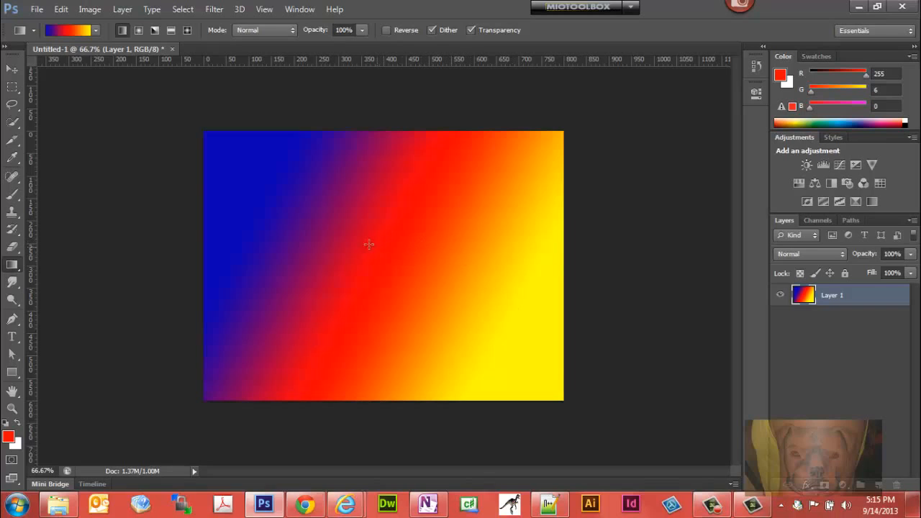